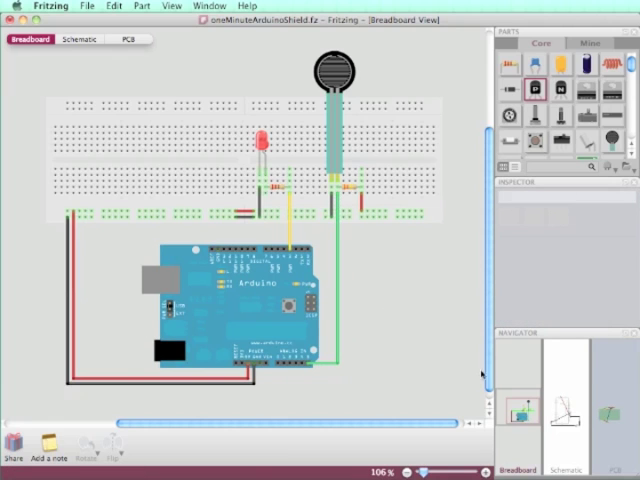
- Switch the breadboard sketch to PCB View
left_click(132, 40)
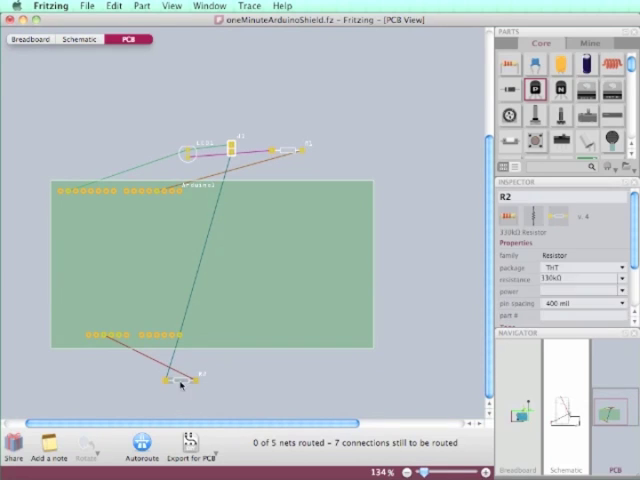
- Select the rectangular board and change its shape to an Arduino Shield
left_click(210, 270)
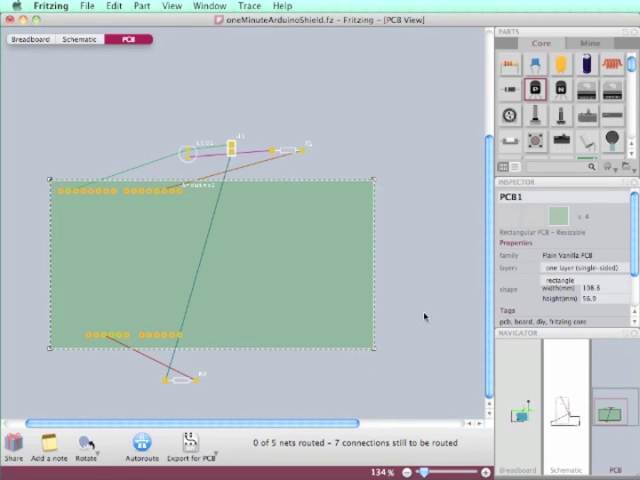
mouse_move(392, 356)
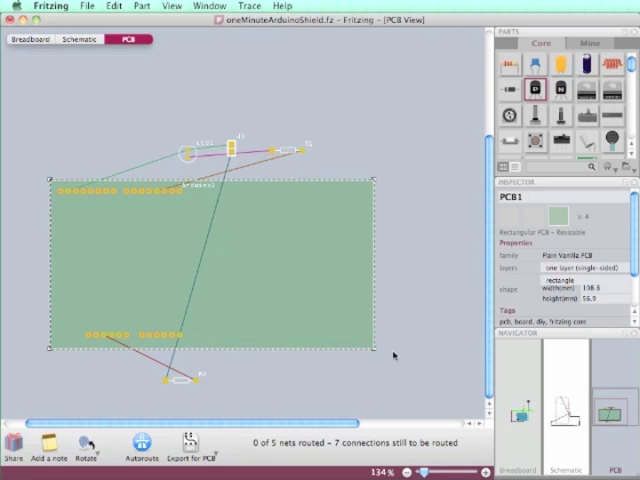
left_click_drag(376, 350, 244, 352)
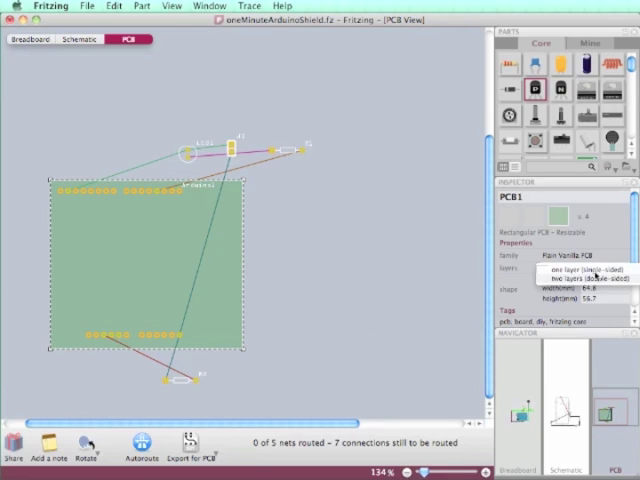
left_click(588, 268)
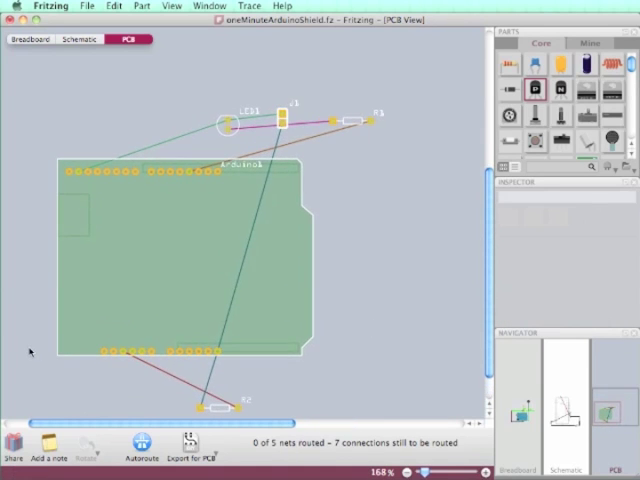
- Move resistor R2 onto the bottom of the shield and rotate it upright
left_click(164, 276)
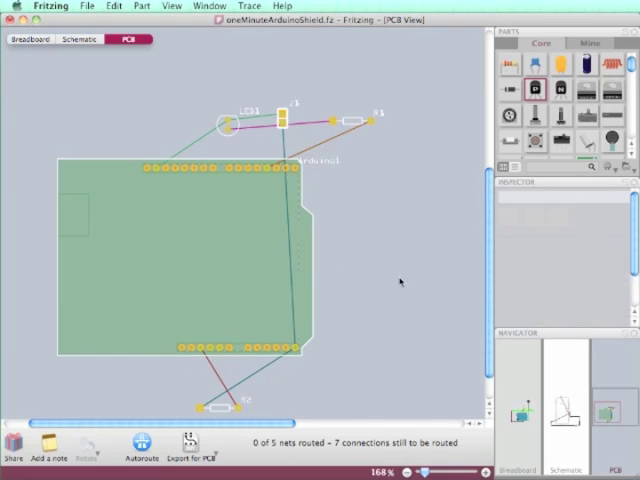
left_click(210, 404)
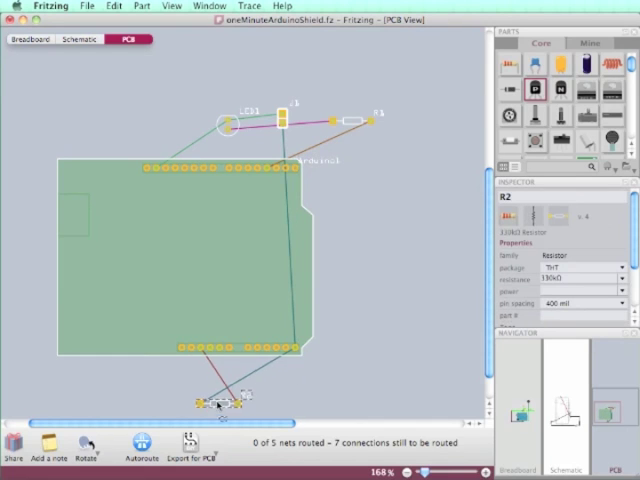
left_click_drag(216, 402, 210, 308)
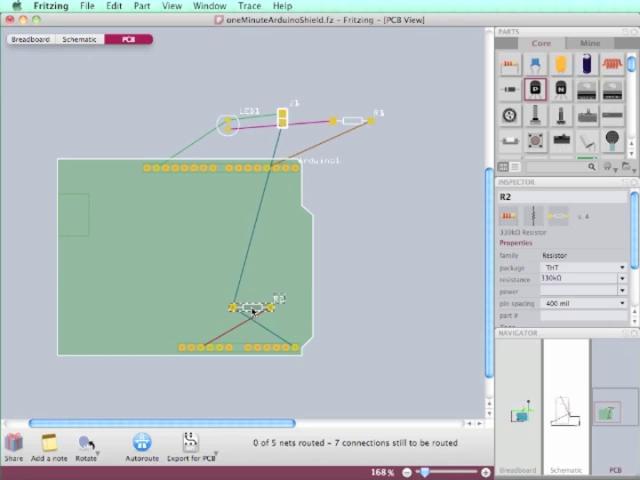
left_click(84, 444)
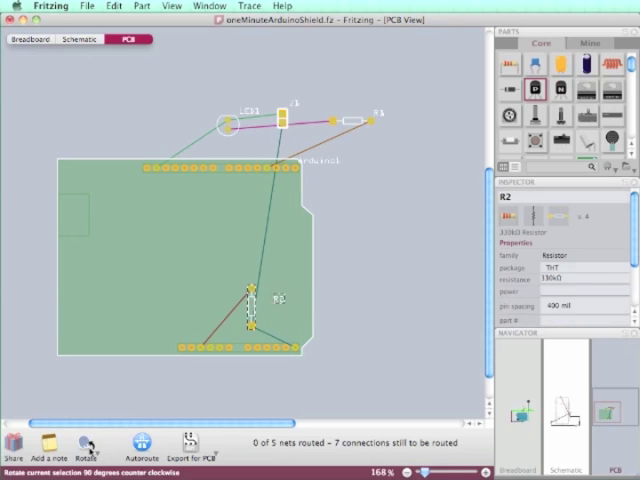
left_click(86, 442)
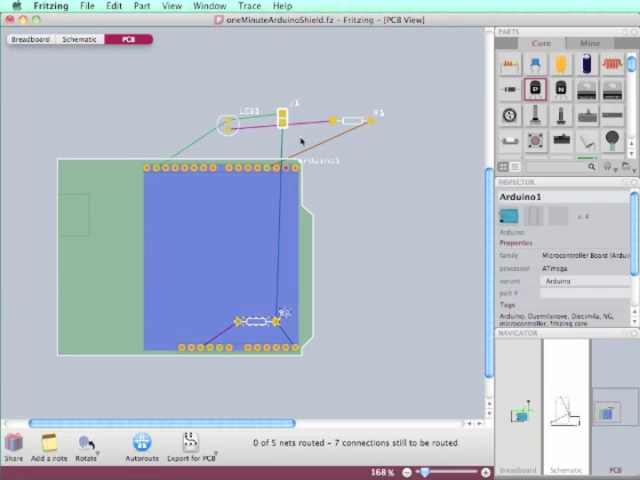
- Move connector J1, the LED and R1 inside the shield near R2
left_click(284, 116)
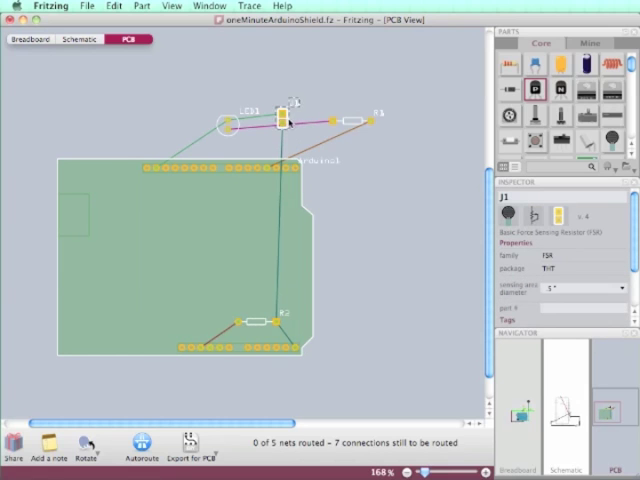
left_click_drag(284, 118, 278, 290)
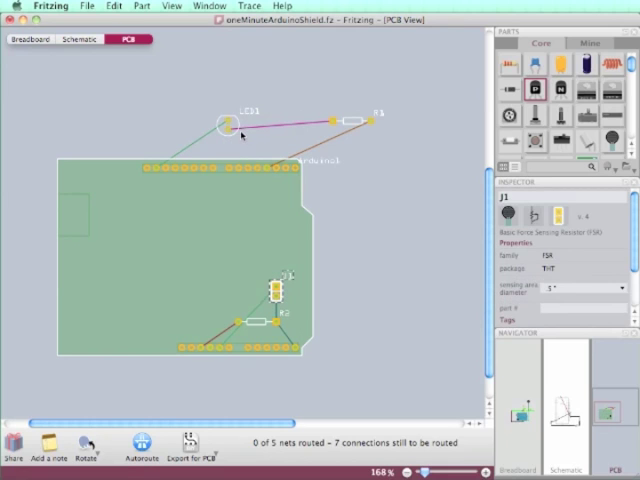
left_click_drag(224, 120, 156, 216)
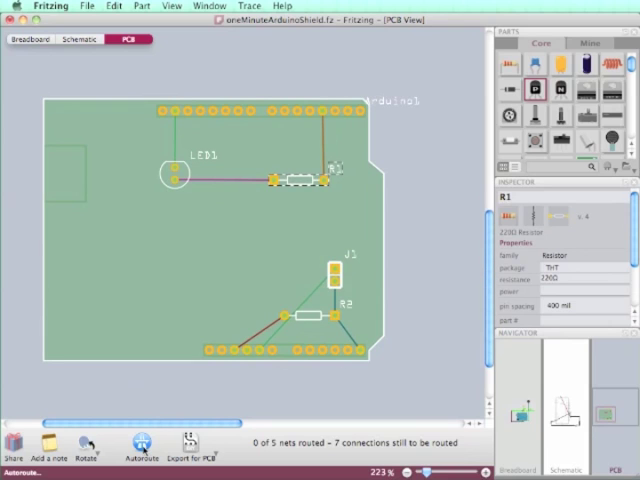
- Autoroute all connections and run the Design Rules Check, acknowledging the too-close warning
left_click(142, 440)
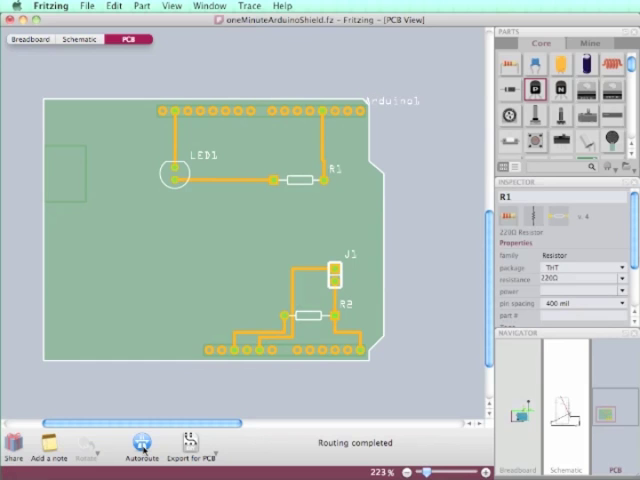
mouse_move(240, 398)
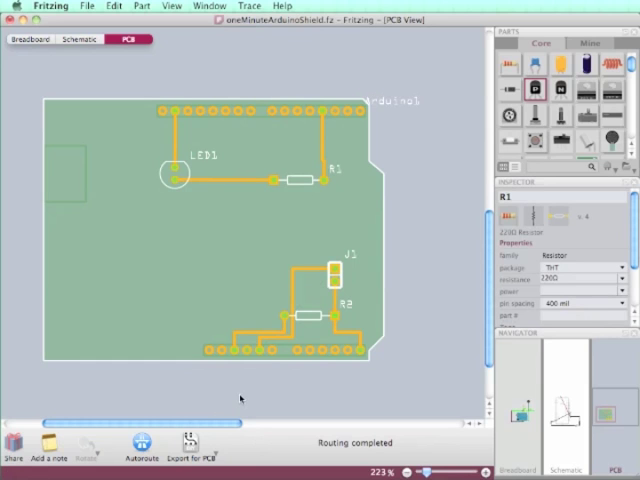
left_click(248, 6)
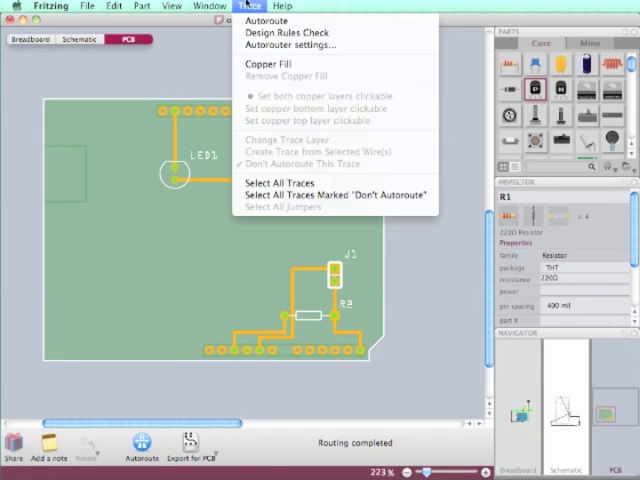
left_click(284, 32)
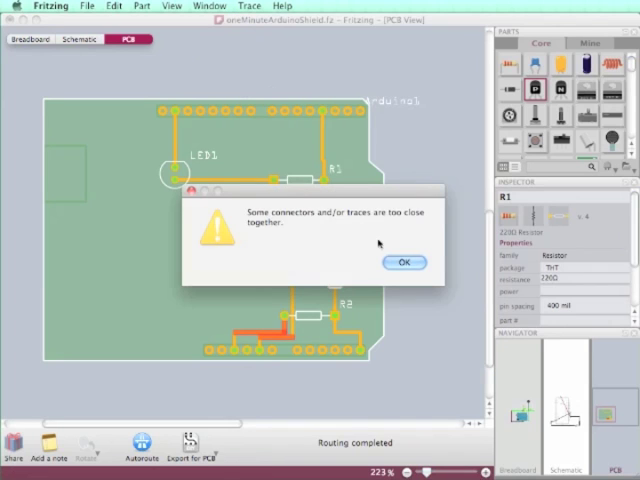
left_click(404, 262)
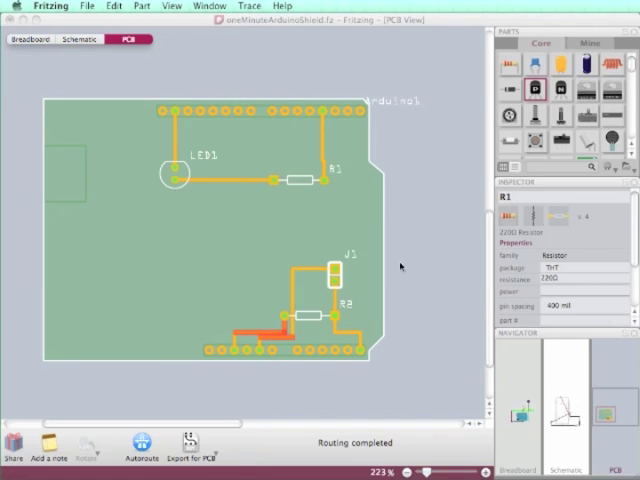
left_click(232, 328)
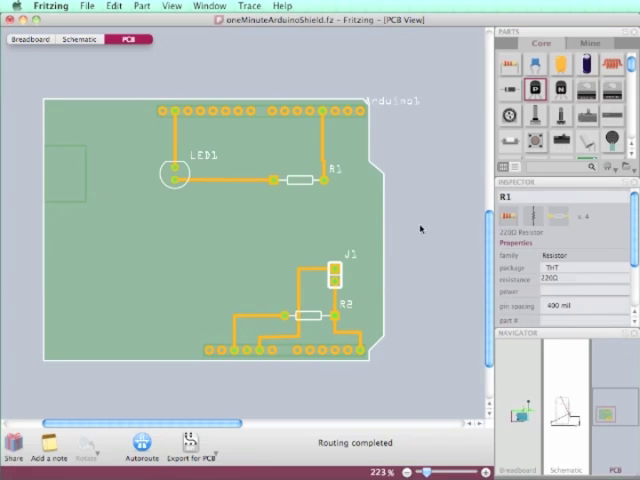
- Adjust the crowded trace and rerun the Design Rules Check until it passes
left_click(258, 338)
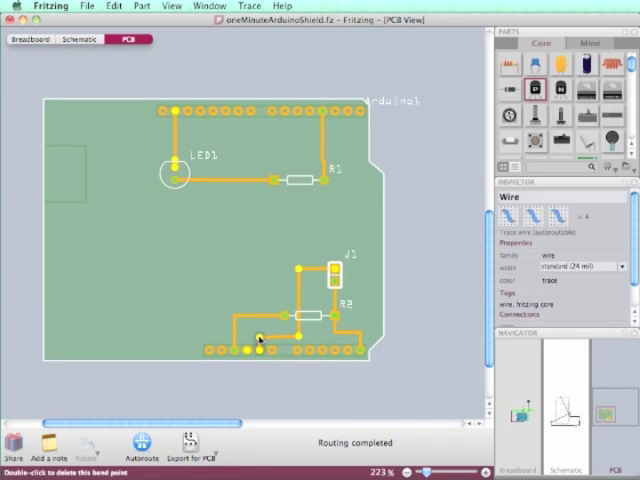
left_click(252, 6)
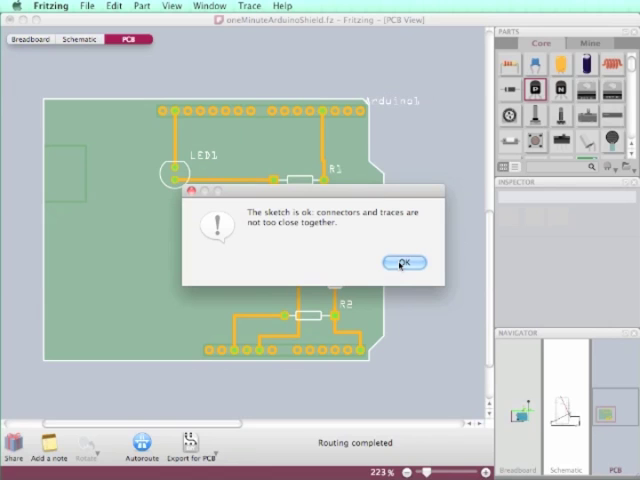
left_click(402, 262)
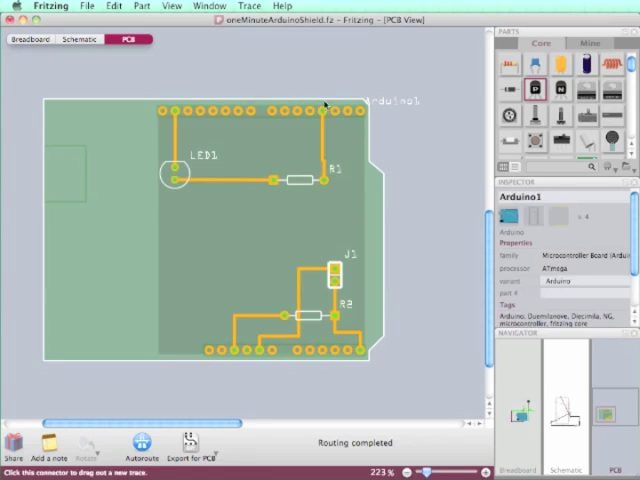
left_click(248, 6)
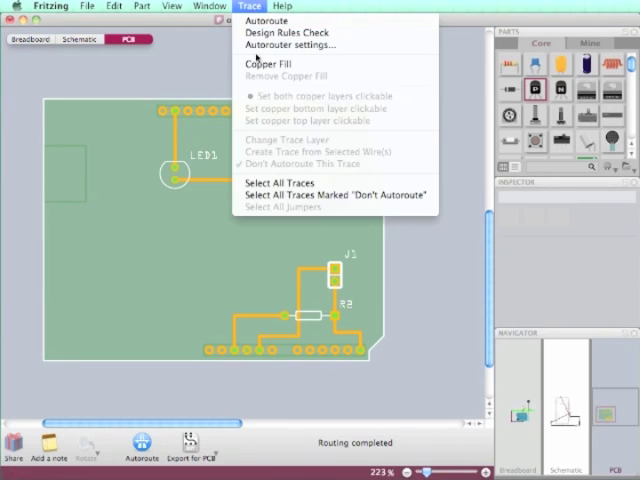
mouse_move(272, 64)
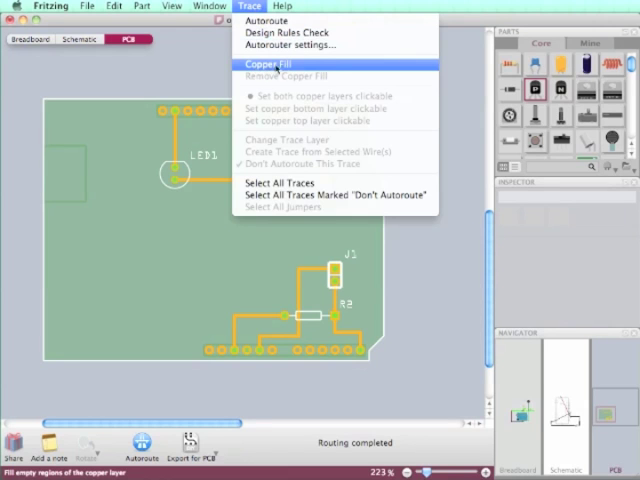
- Apply a Copper Fill to the shield's unused board areas
left_click(268, 64)
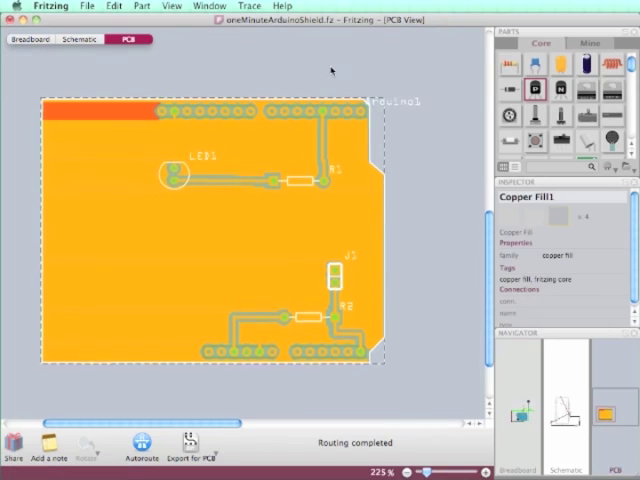
left_click(86, 6)
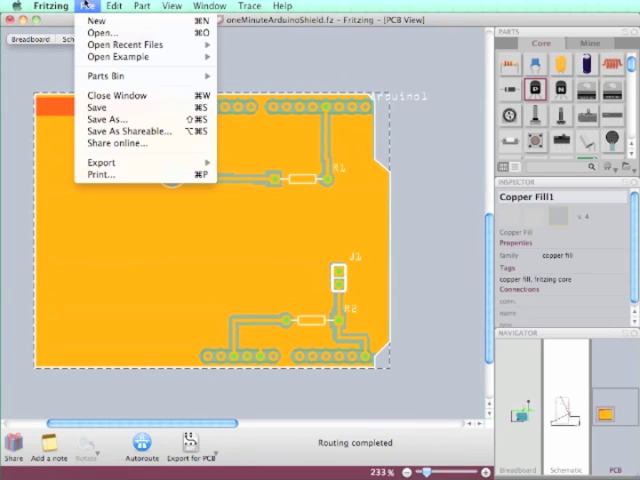
- Start Save As Shareable for the shield design named oneMinuteArduinoShield
left_click(104, 118)
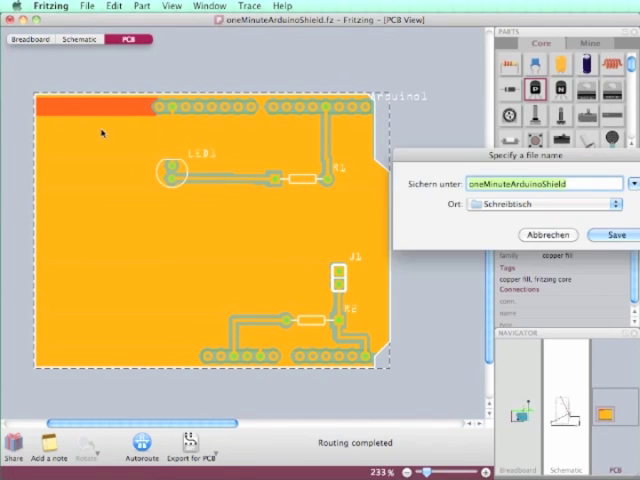
mouse_move(456, 184)
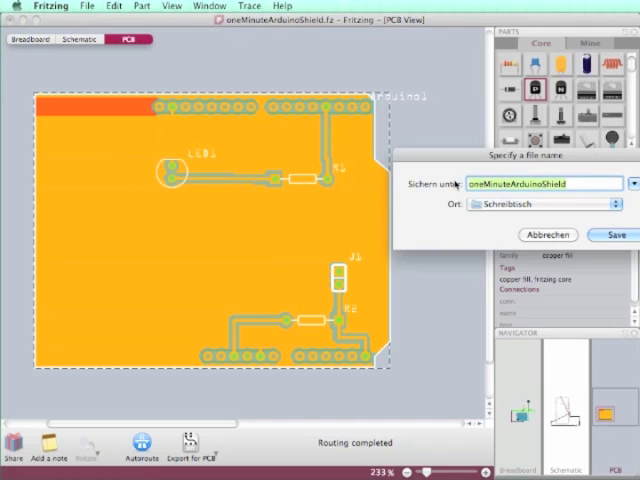